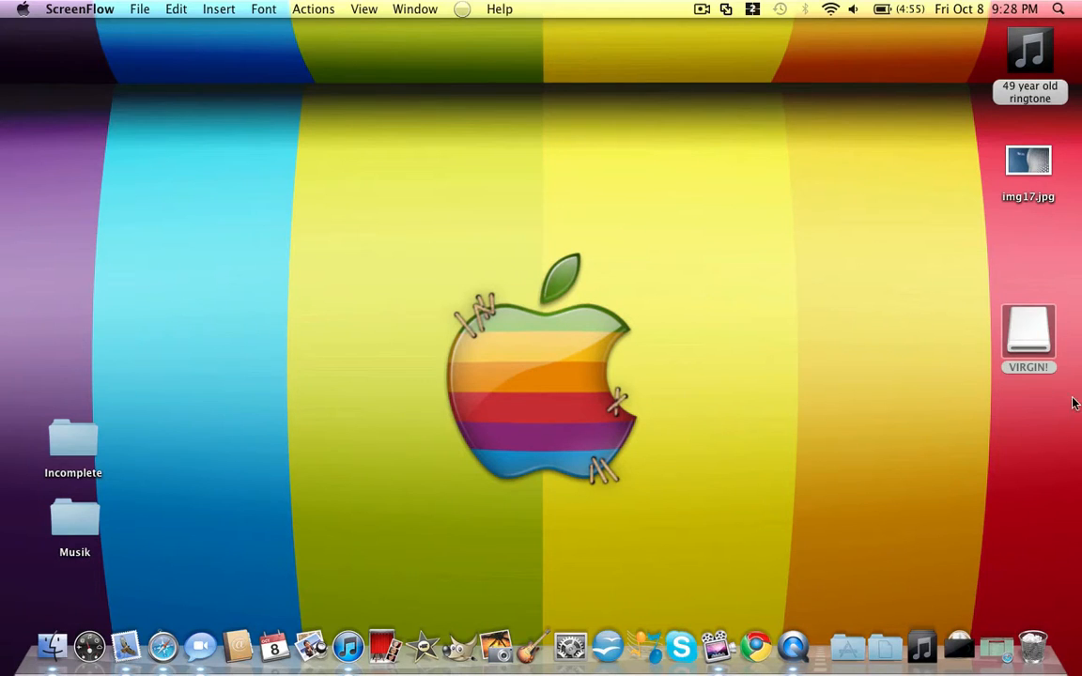
Open the VIRGIN! memory card and select its APPS folder among the MP3 files
double_click(1027, 335)
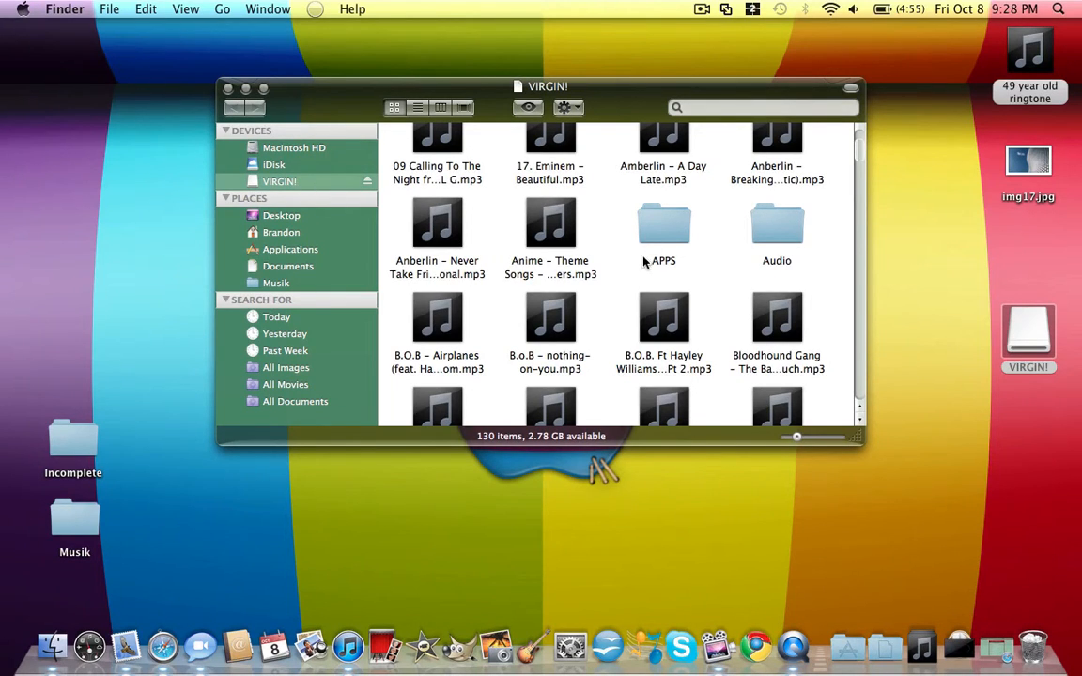
left_click(663, 226)
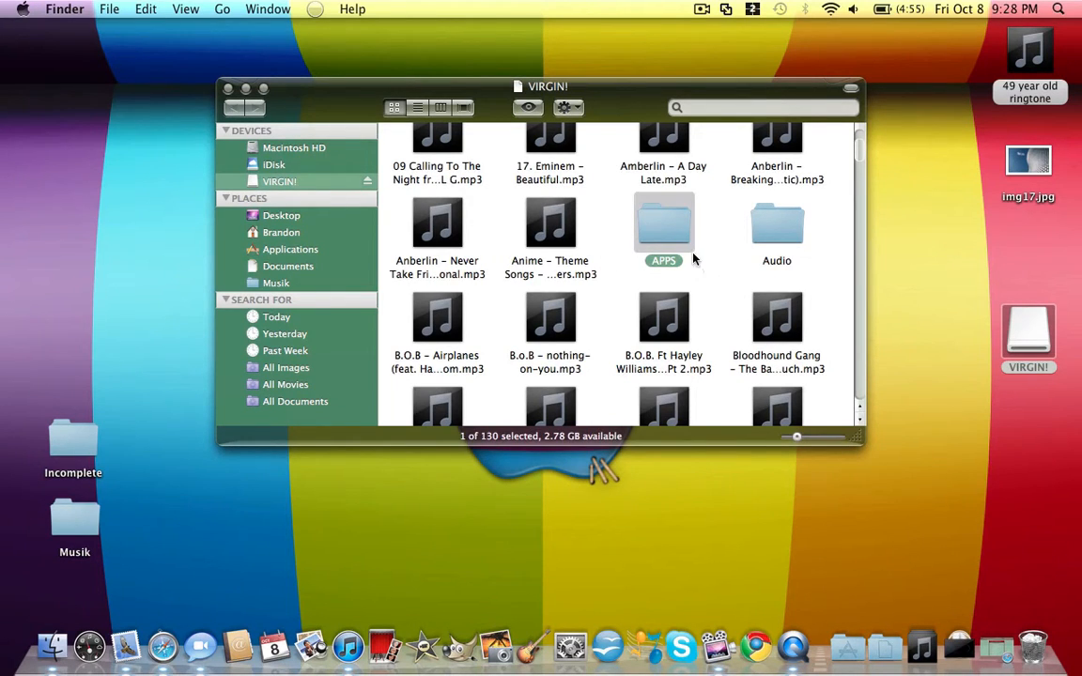
mouse_move(703, 259)
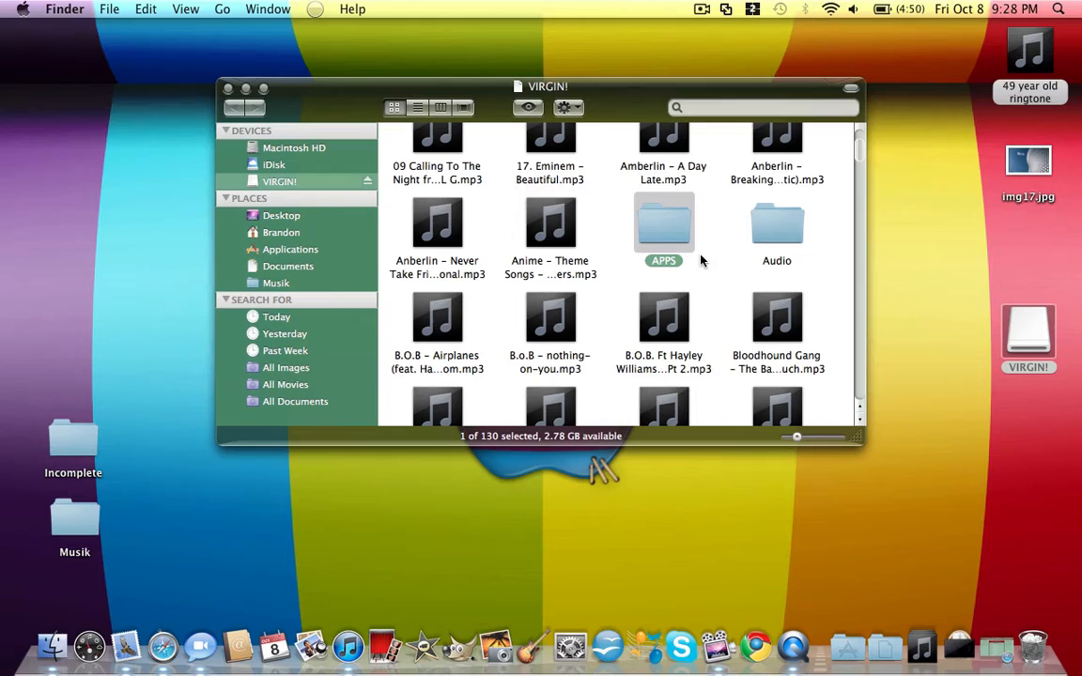
mouse_move(657, 421)
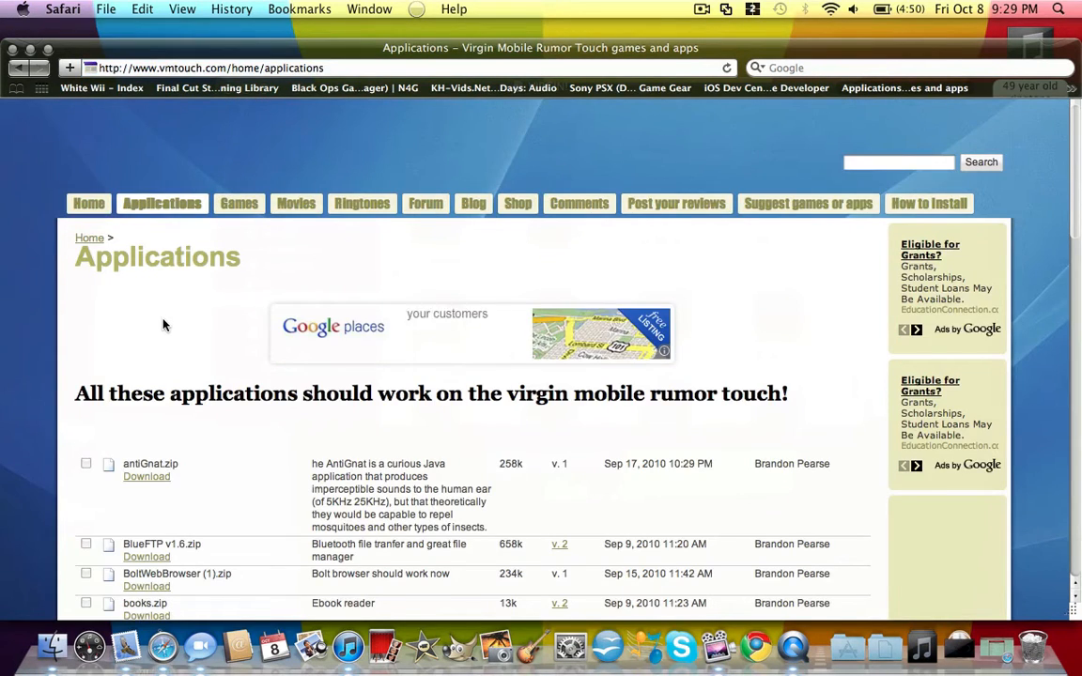
scroll("down", 3)
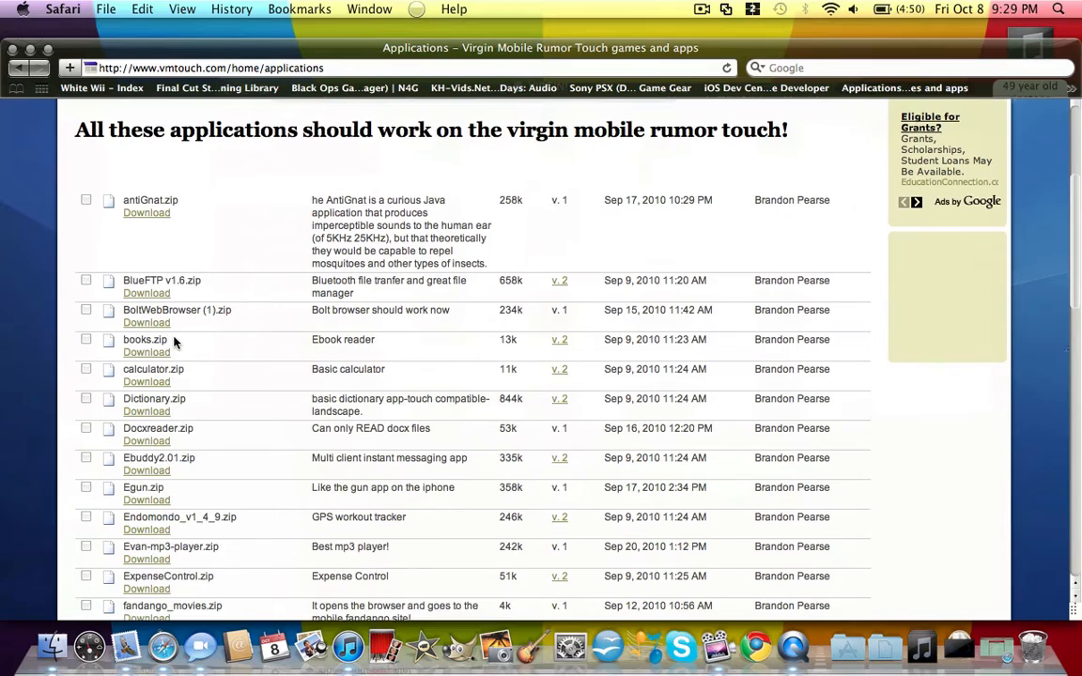
scroll("up", 3)
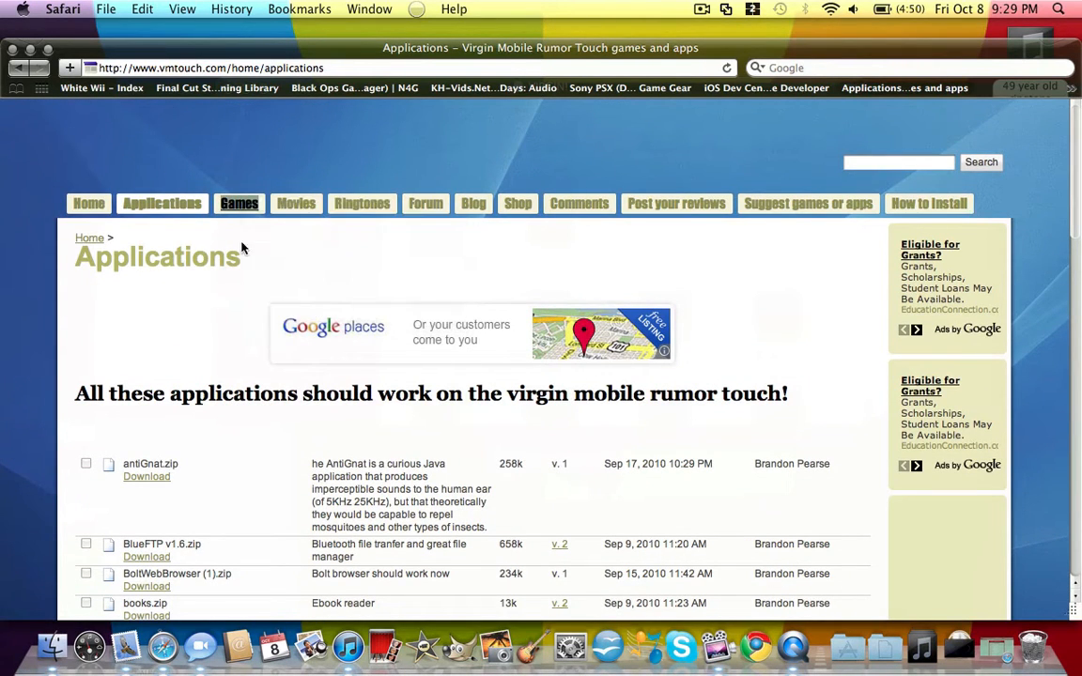
Open the Games page in a new tab and browse its list of downloadable phone games
left_click(239, 203)
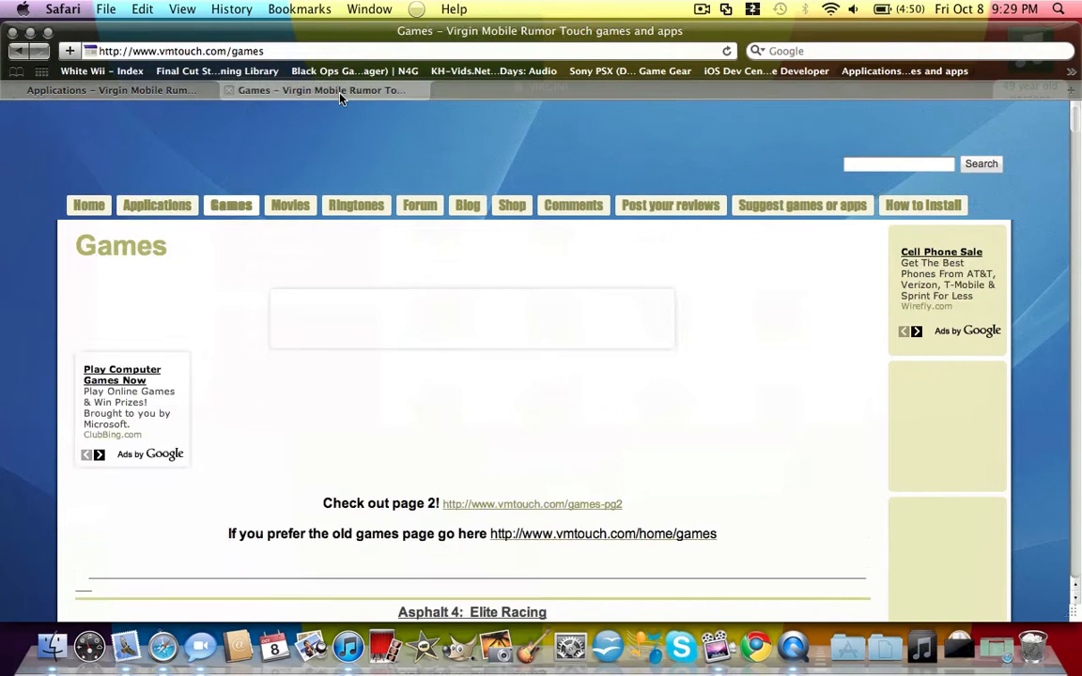
scroll("down", 3)
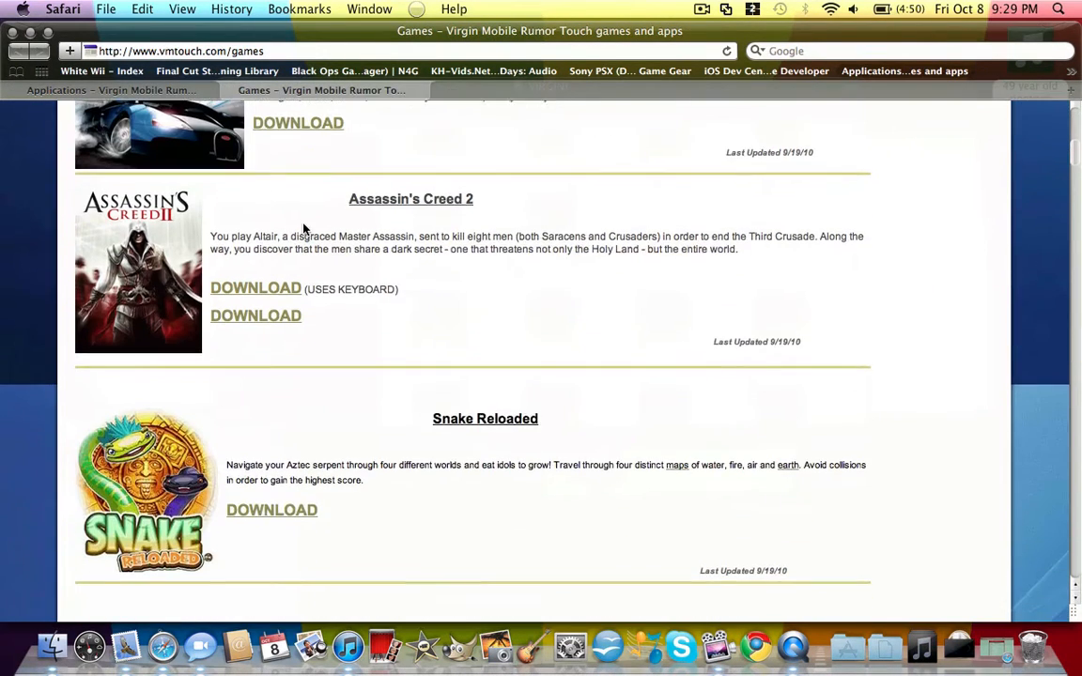
scroll("down", 3)
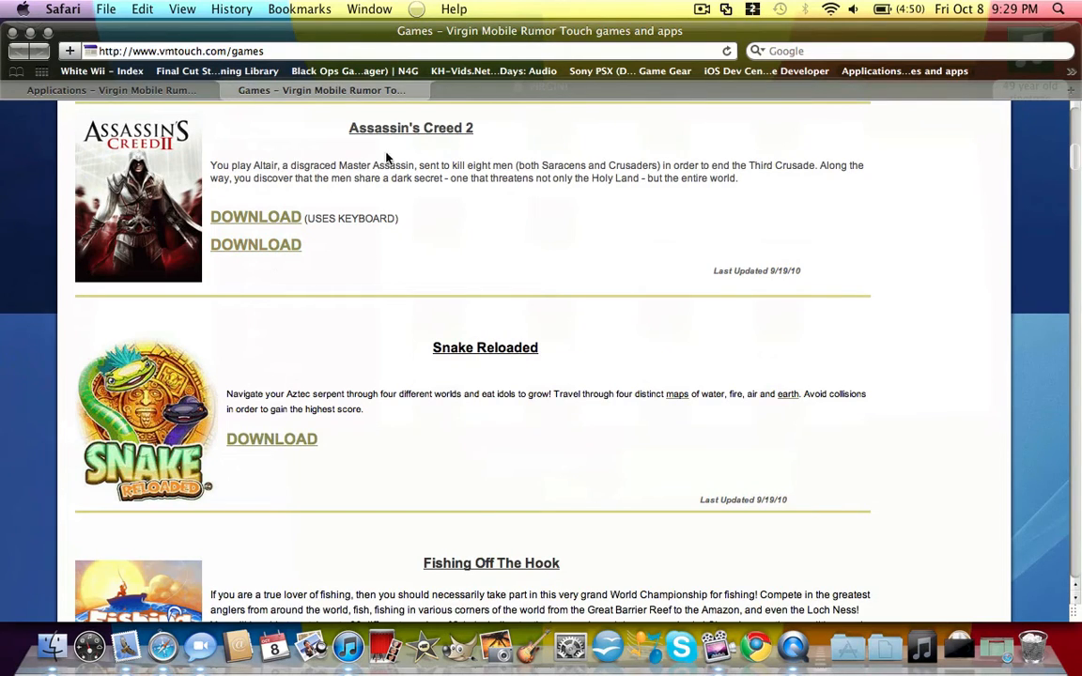
scroll("down", 3)
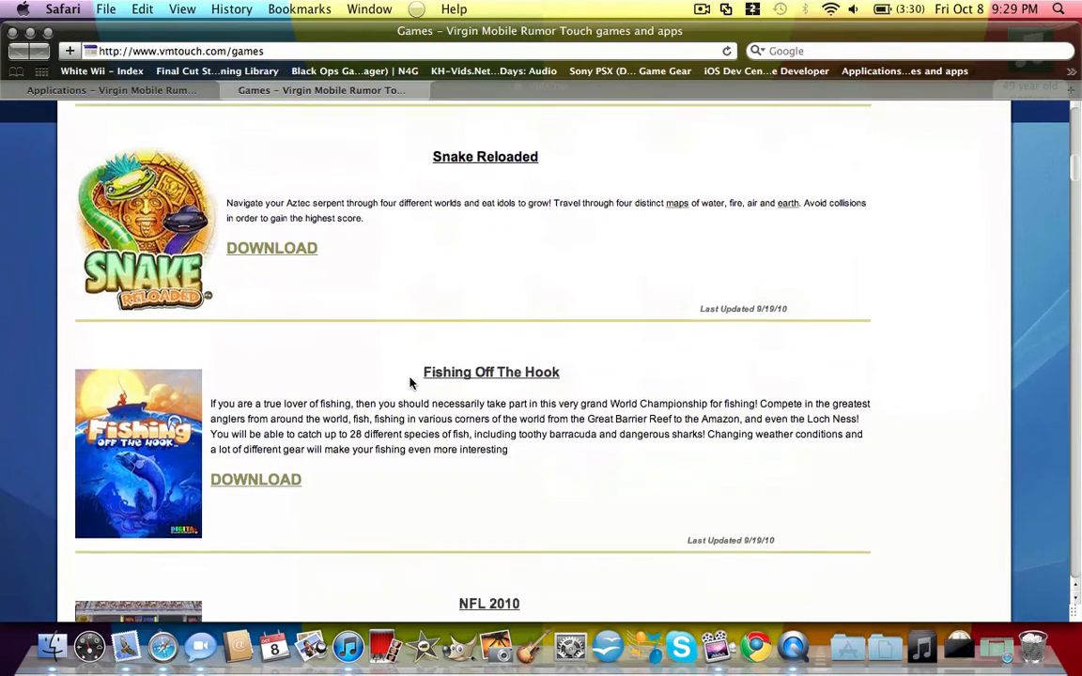
scroll("down", 3)
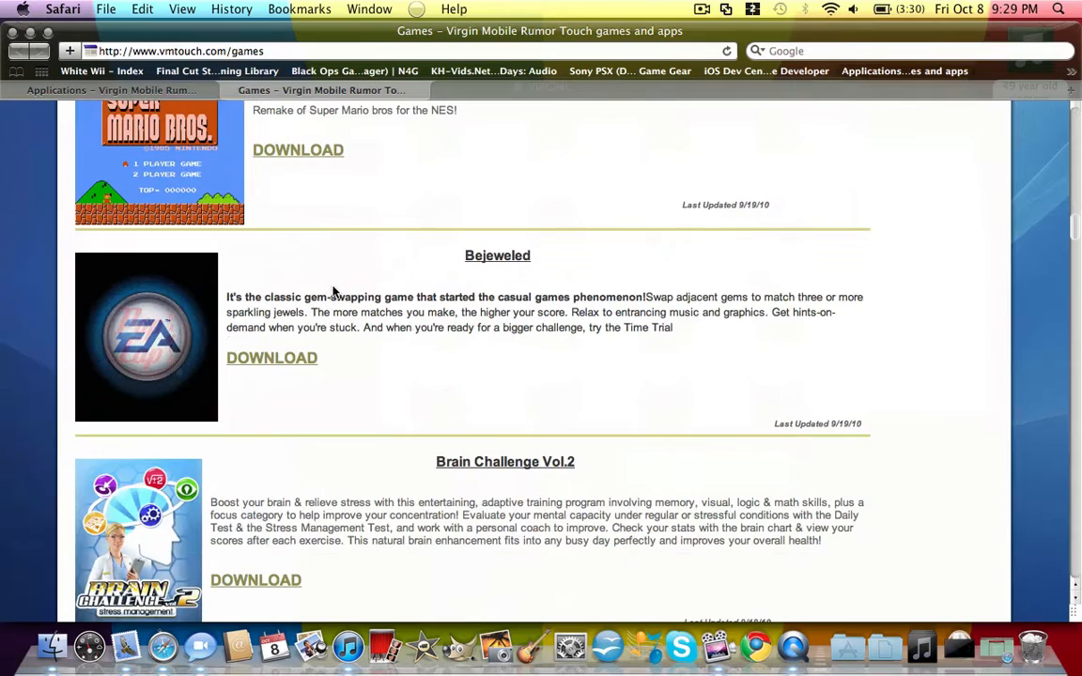
scroll("up", 3)
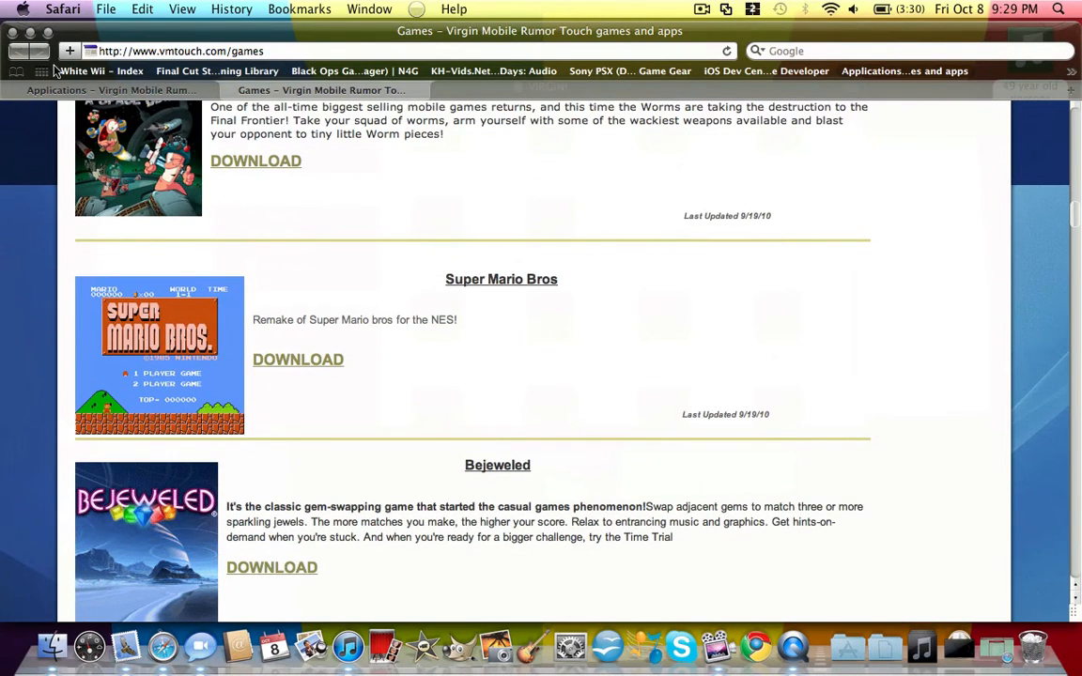
Return to the Applications listing and download the Dictionary.zip app archive
left_click(109, 90)
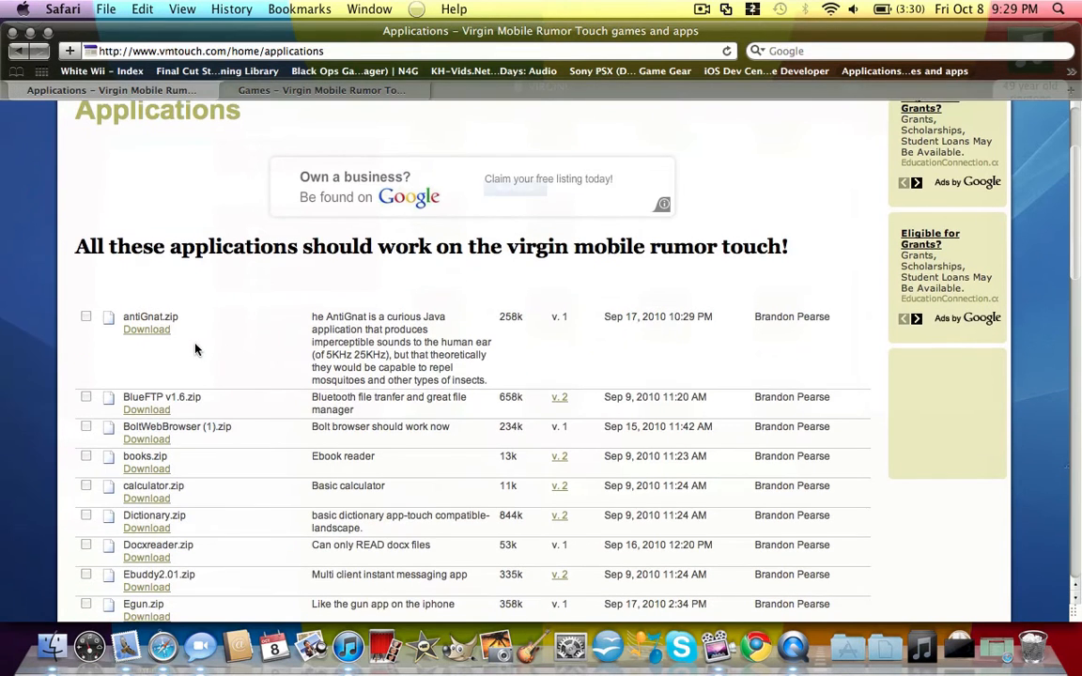
scroll("down", 3)
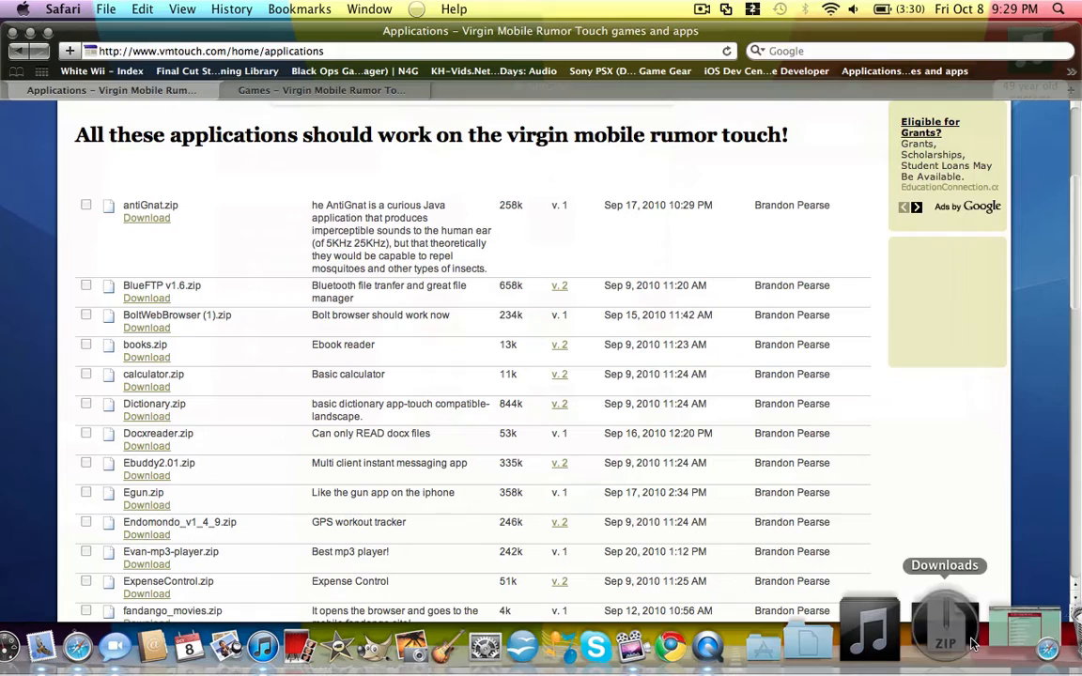
left_click(945, 624)
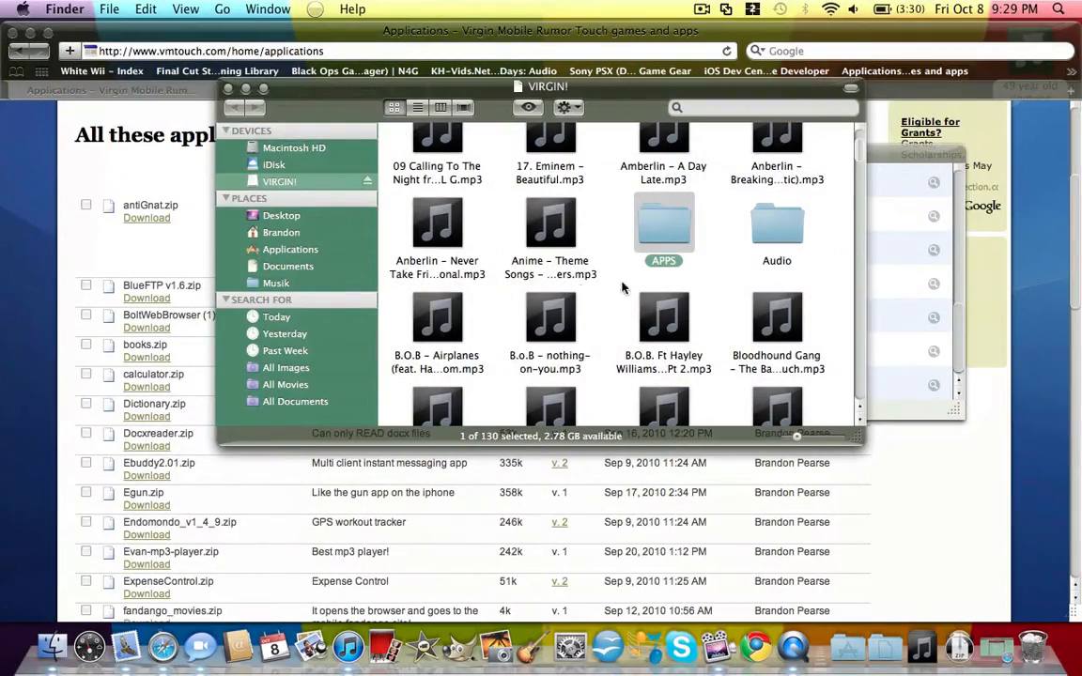
Copy the extracted Dictionary folder from Downloads into the card's APPS folder
double_click(663, 225)
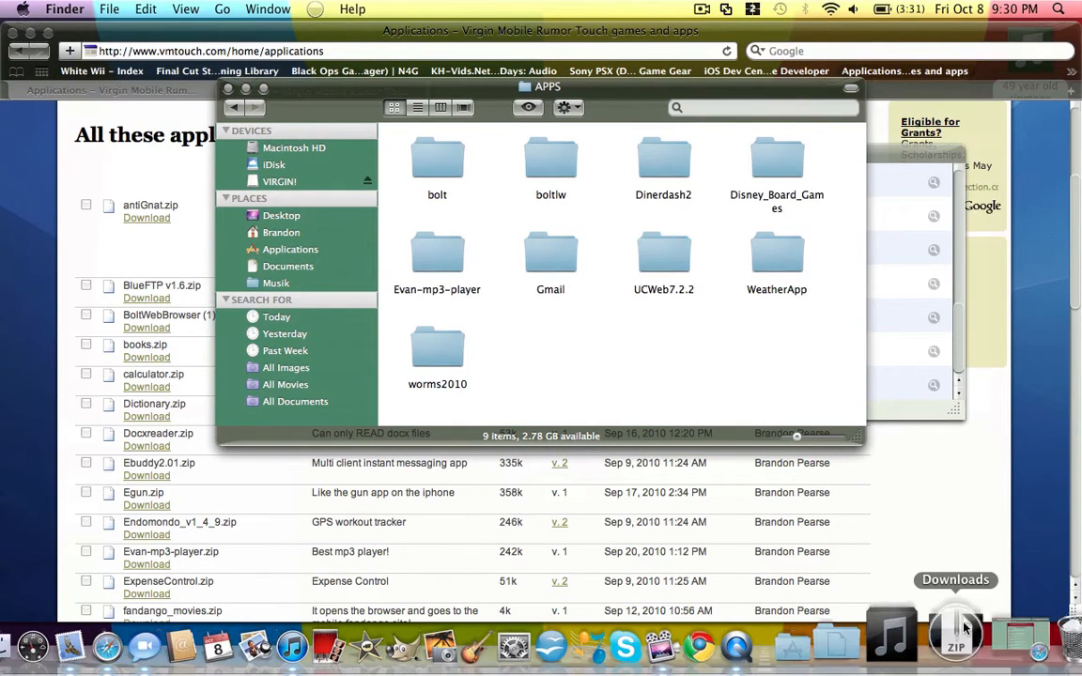
left_click(954, 630)
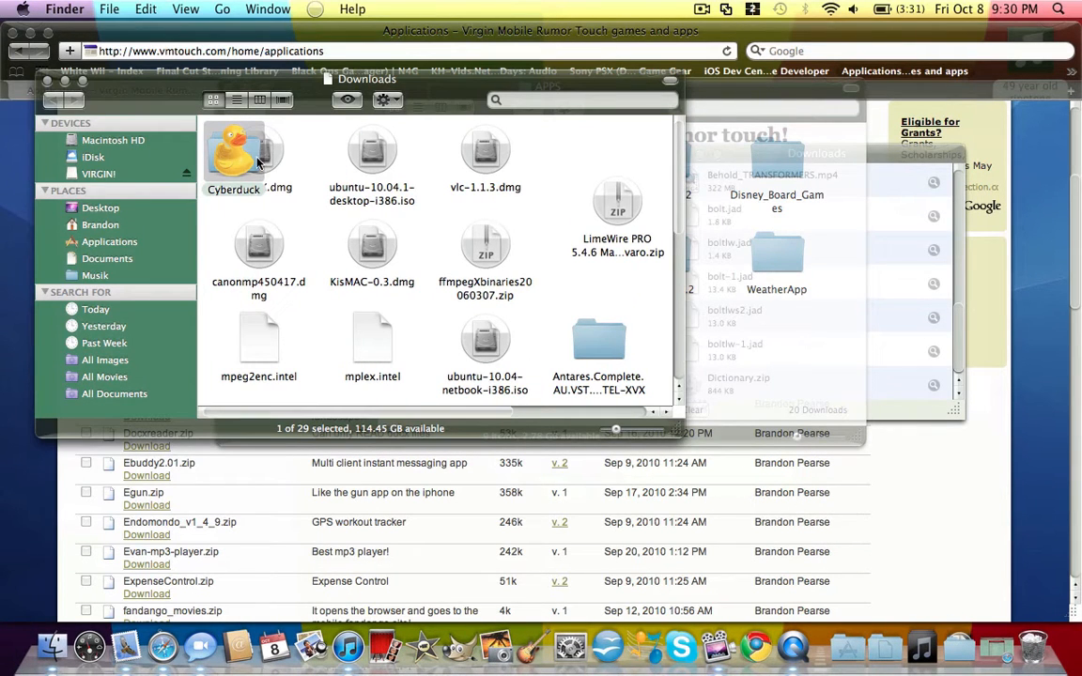
left_click_drag(244, 150, 327, 207)
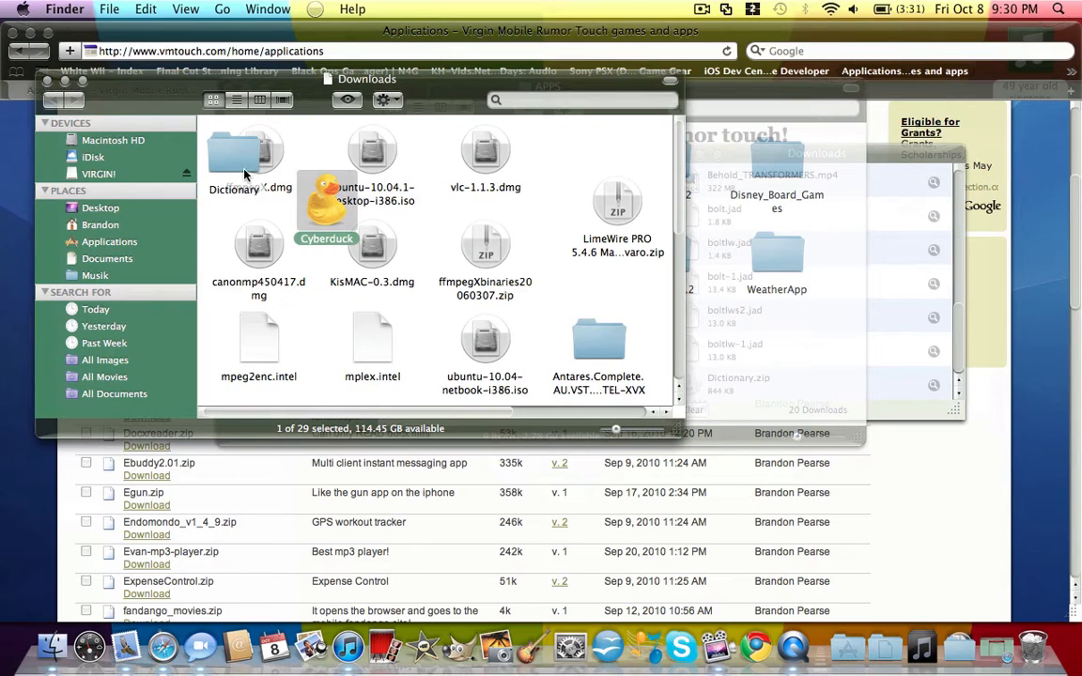